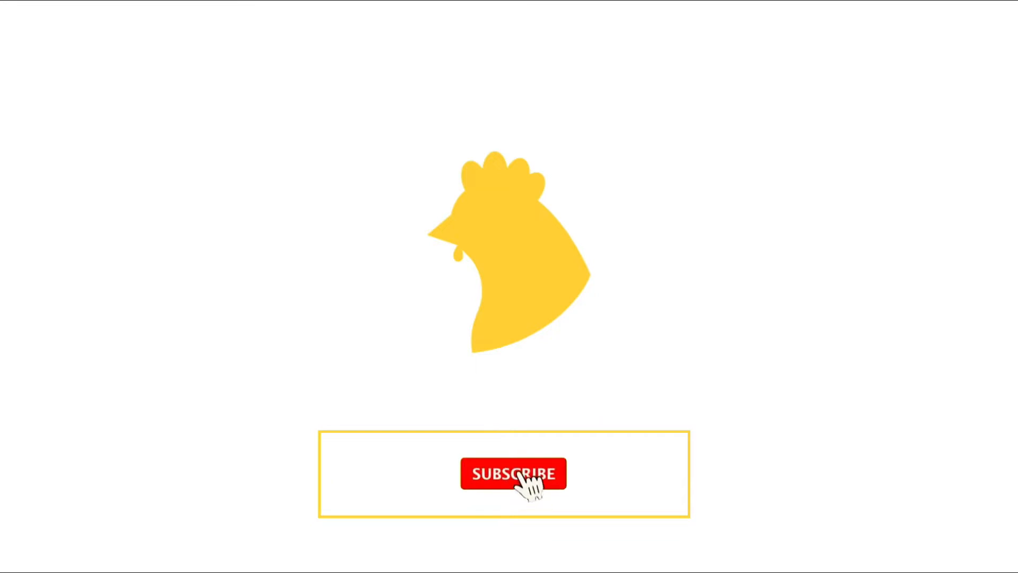
- Add a Column in ScrollingScreen with an Image loading R.drawable.android_pic via ImageBitmap.imageResource, described as "Android"
click(513, 474)
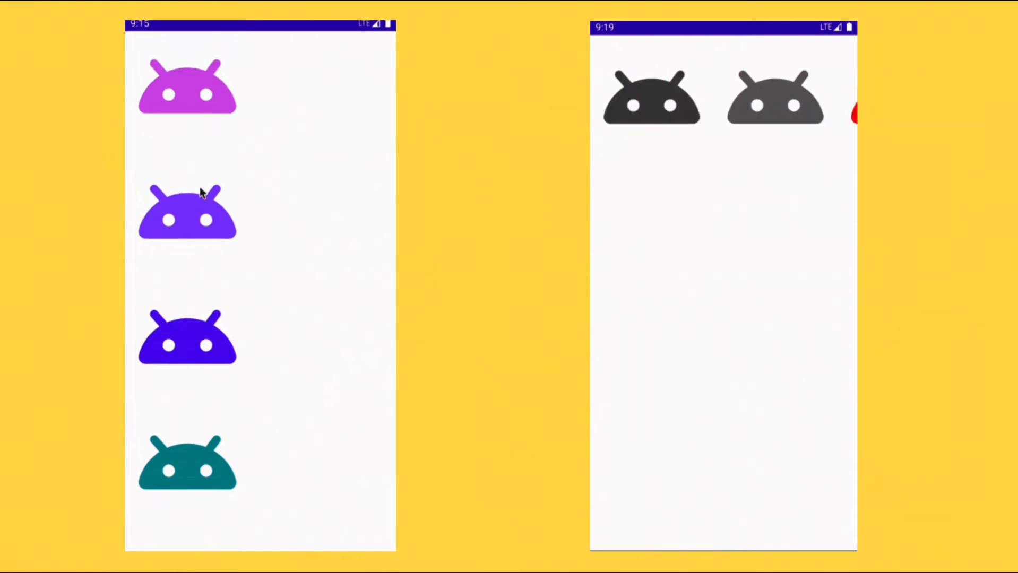
click(187, 341)
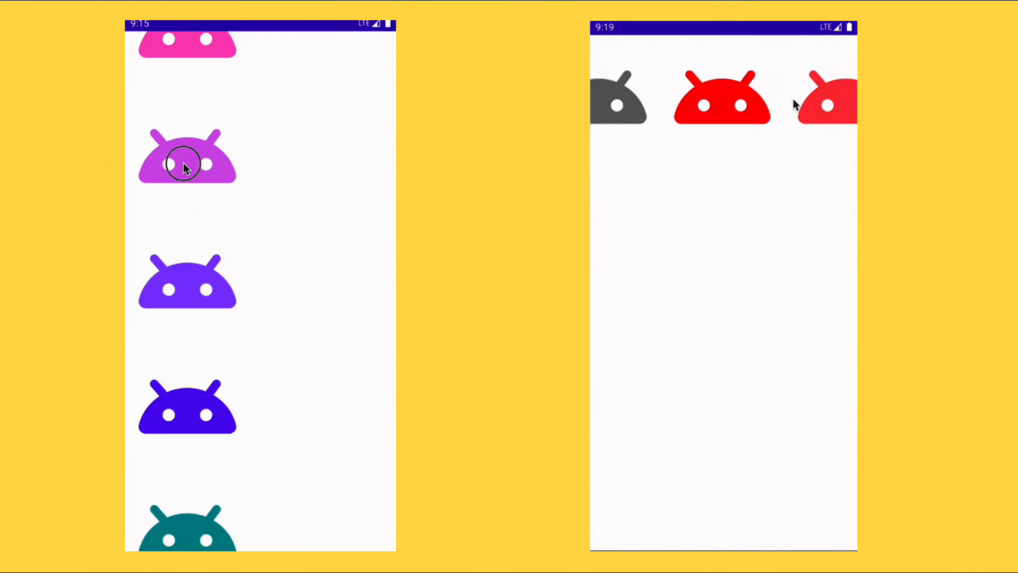
scroll(up, 3)
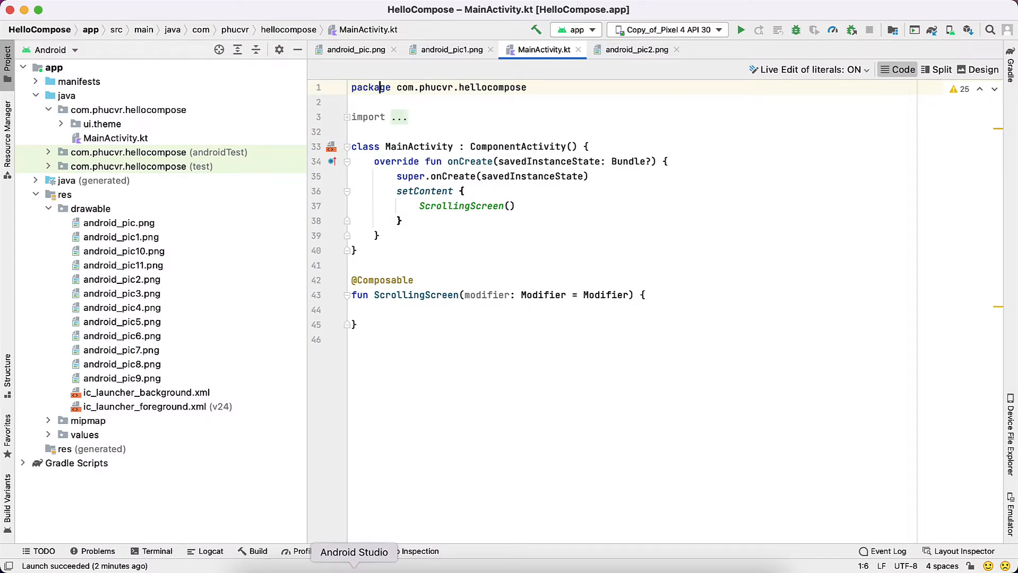
mouse_move(462, 176)
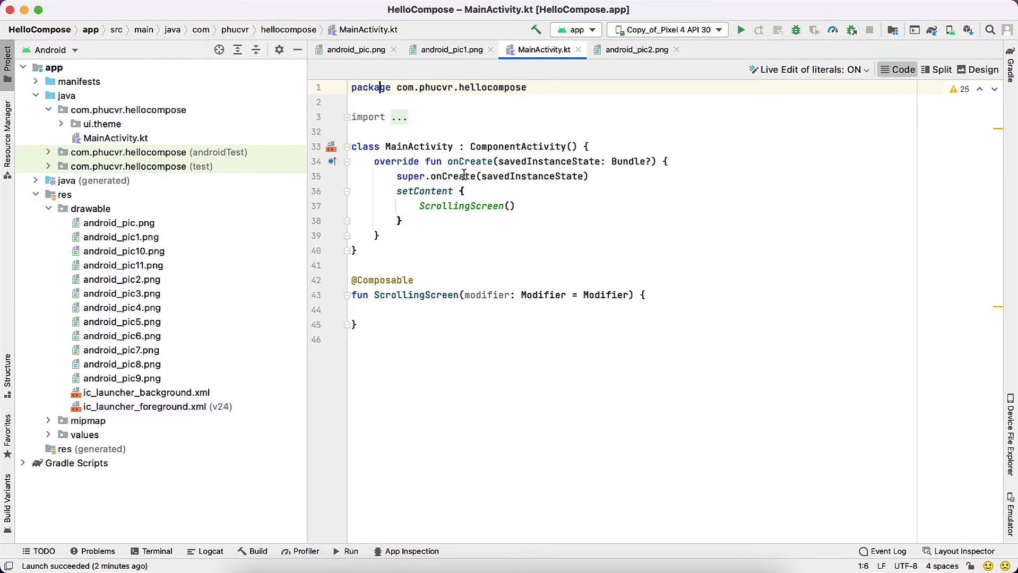
click(420, 310)
text(Column() {)
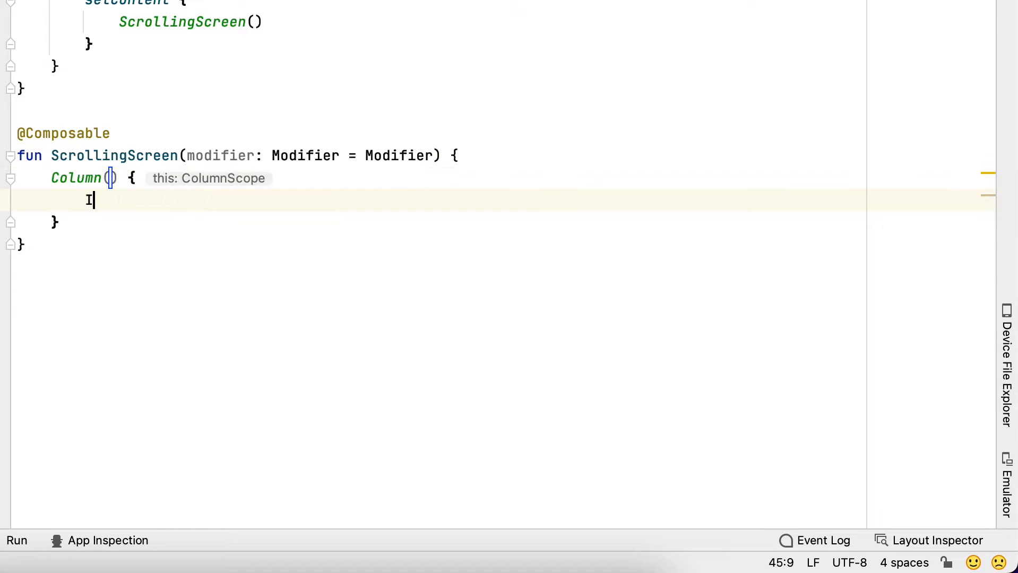
text(ma)
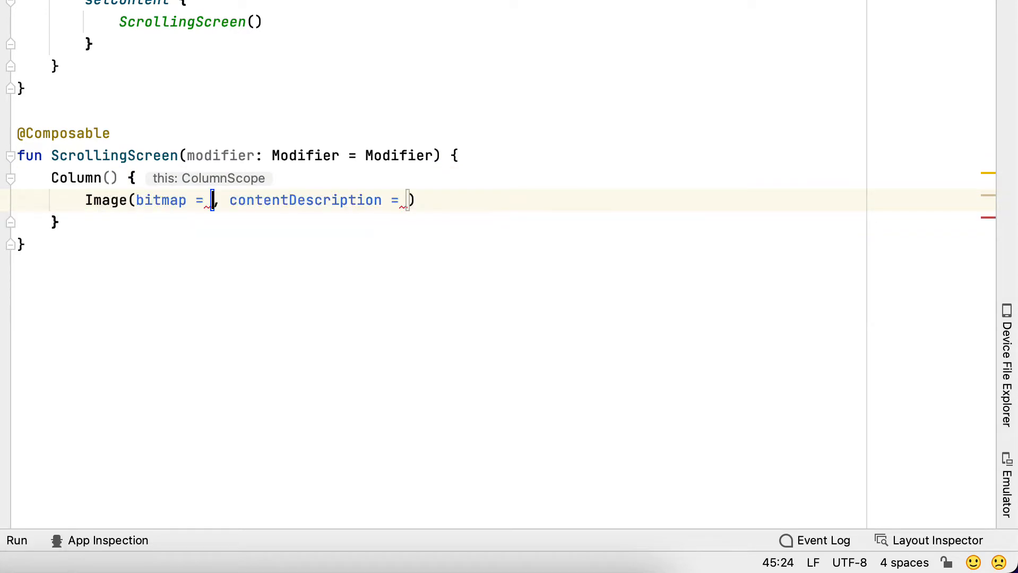
text(ImageBitmap()
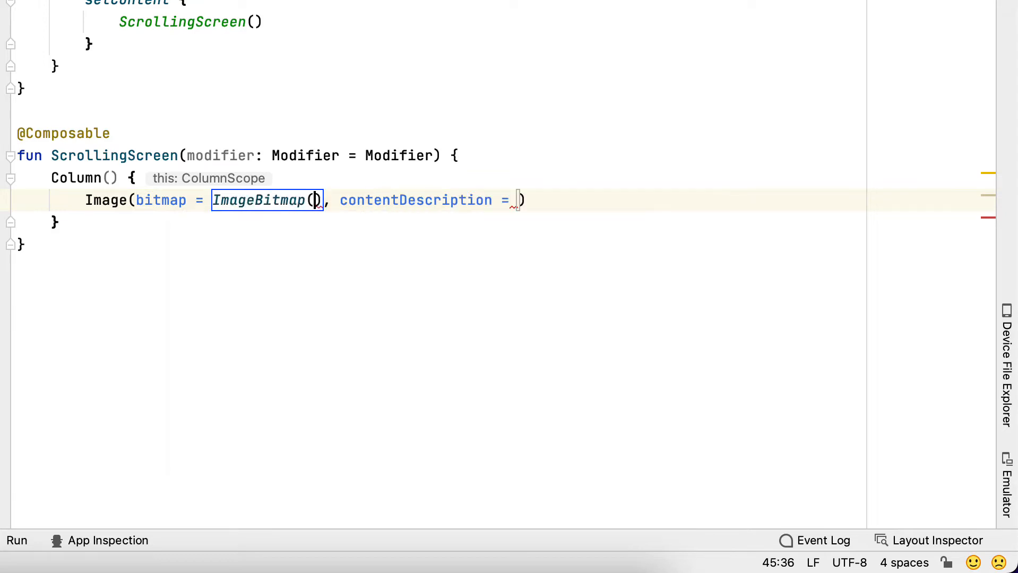
text(.imageResource(id =)
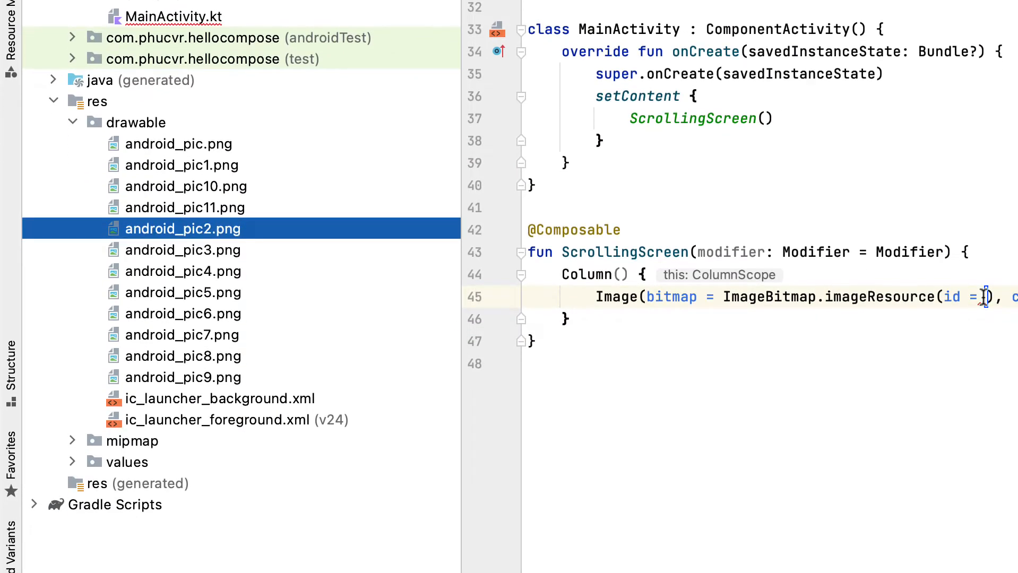
text(R.drawable.android_pic)
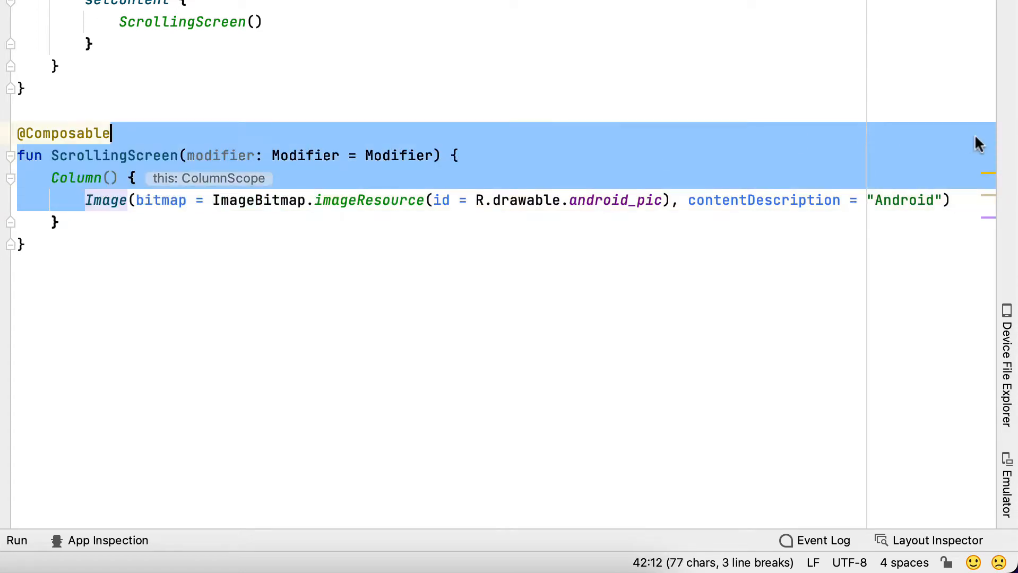
- Duplicate the Image line ten times and point the copies at android_pic1 through android_pic10
click(954, 199)
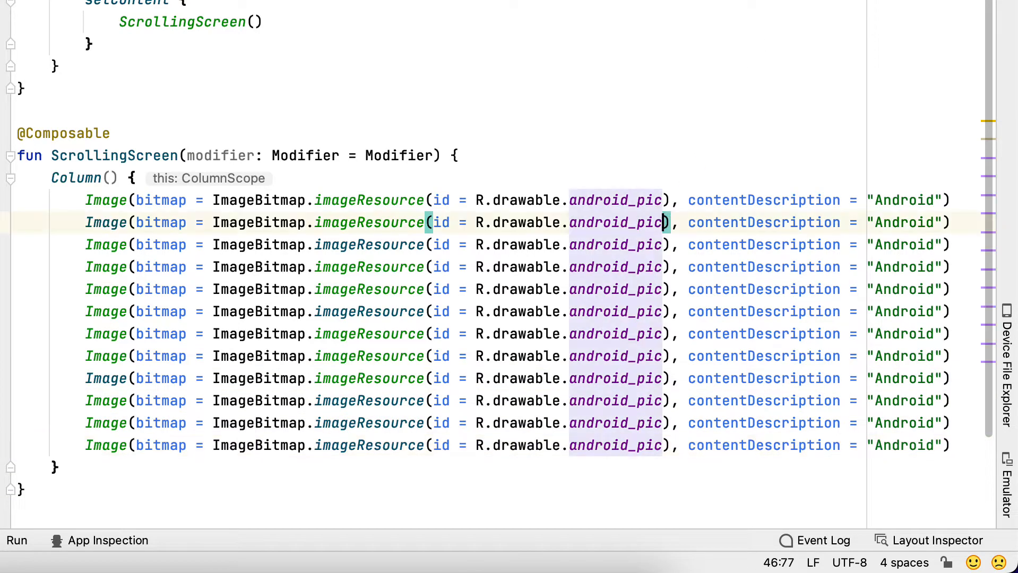
text(1)
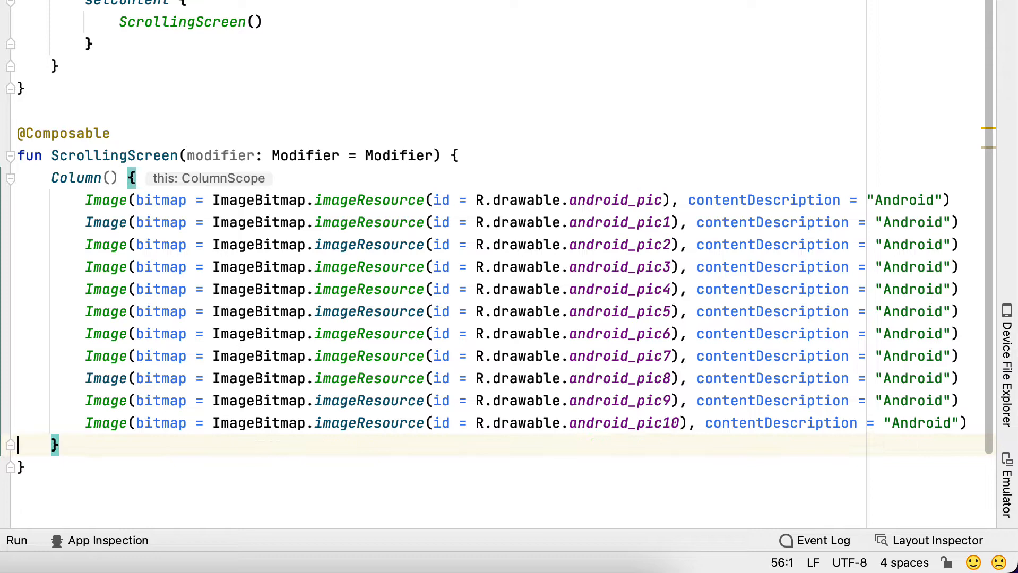
mouse_move(502, 91)
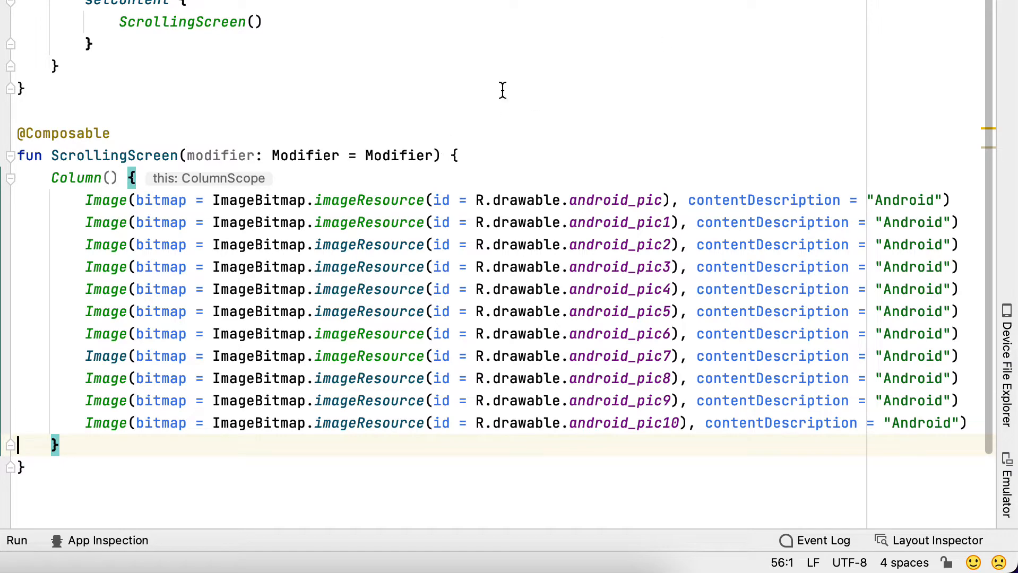
mouse_move(184, 169)
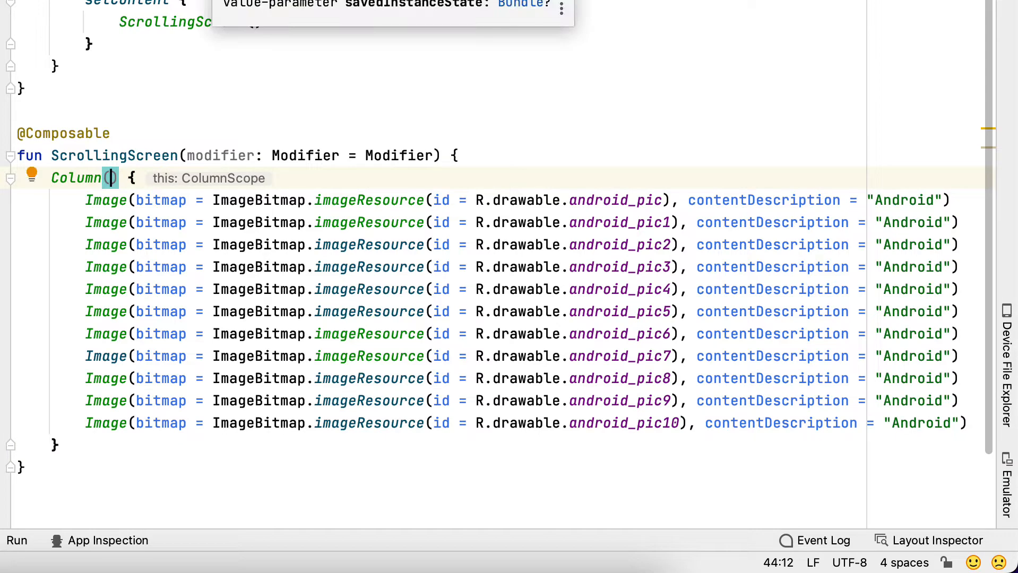
- Give the Column modifier = Modifier.verticalScroll(rememberScrollState())
text(modifier =)
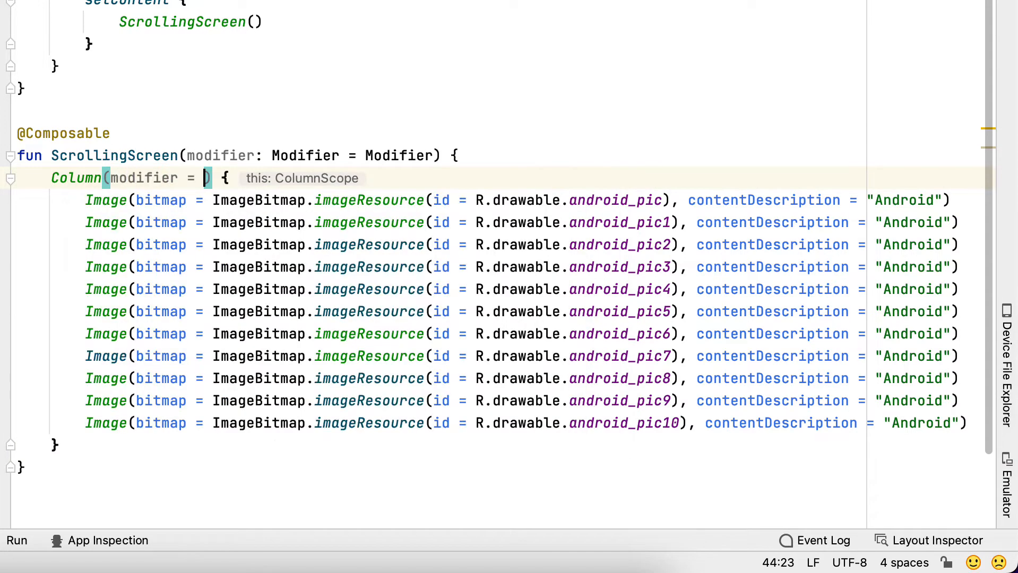
text(Mo)
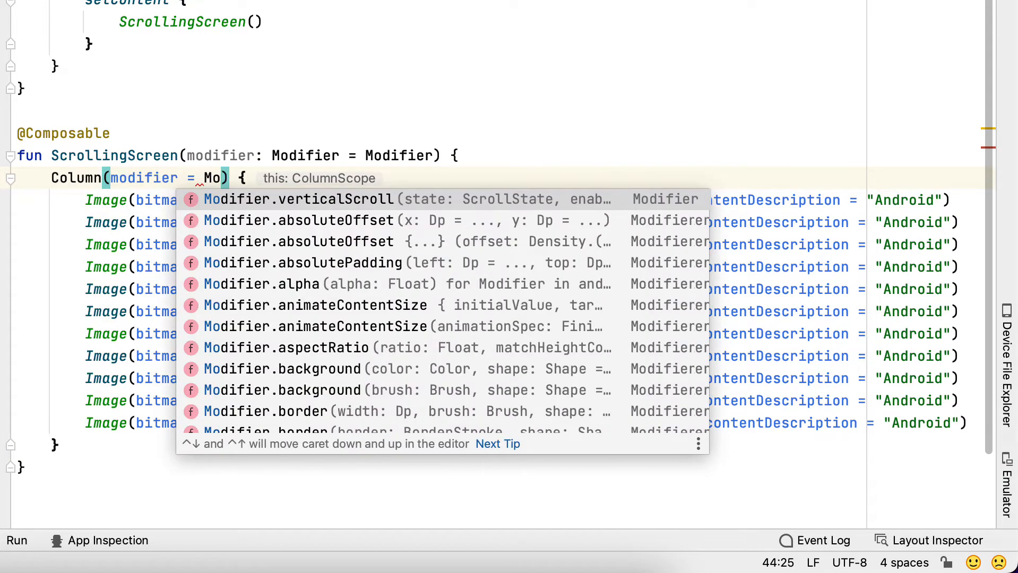
text(verticalScroll(rememberScrollState()
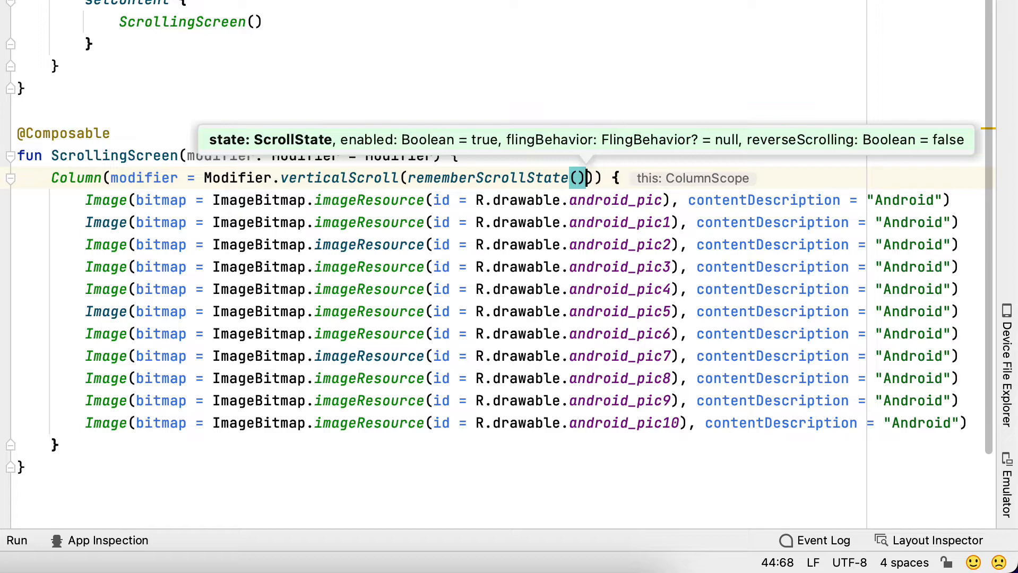
scroll(up, 3)
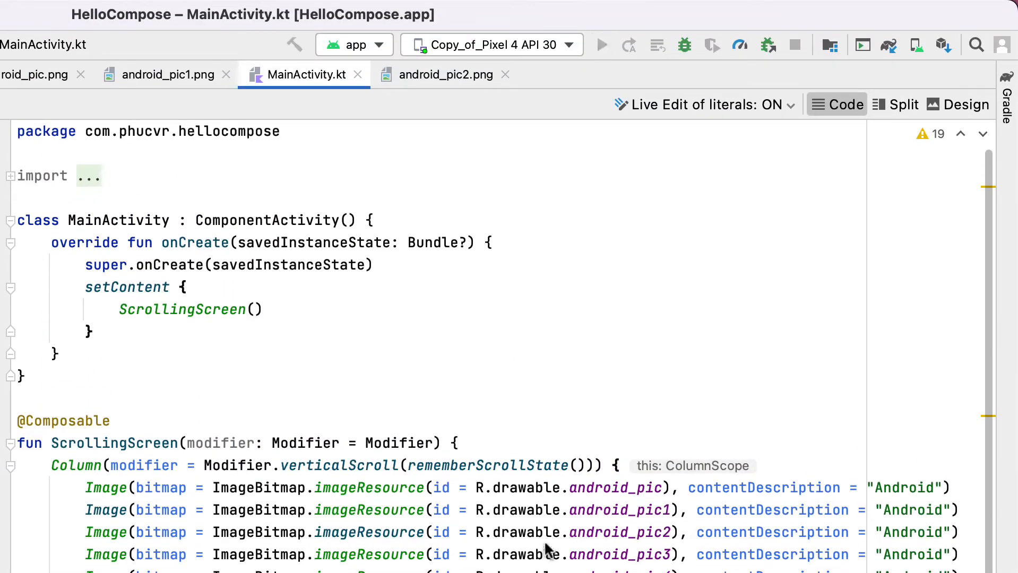
click(602, 44)
text(Row)
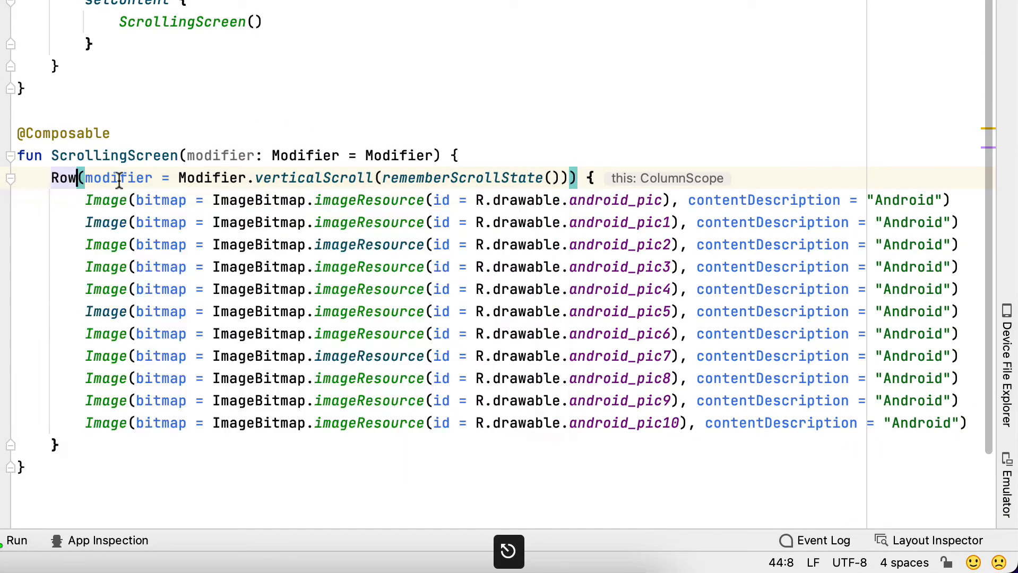
- Change the Column to a Row using Modifier.horizontalScroll(rememberScrollState())
text(horizon)
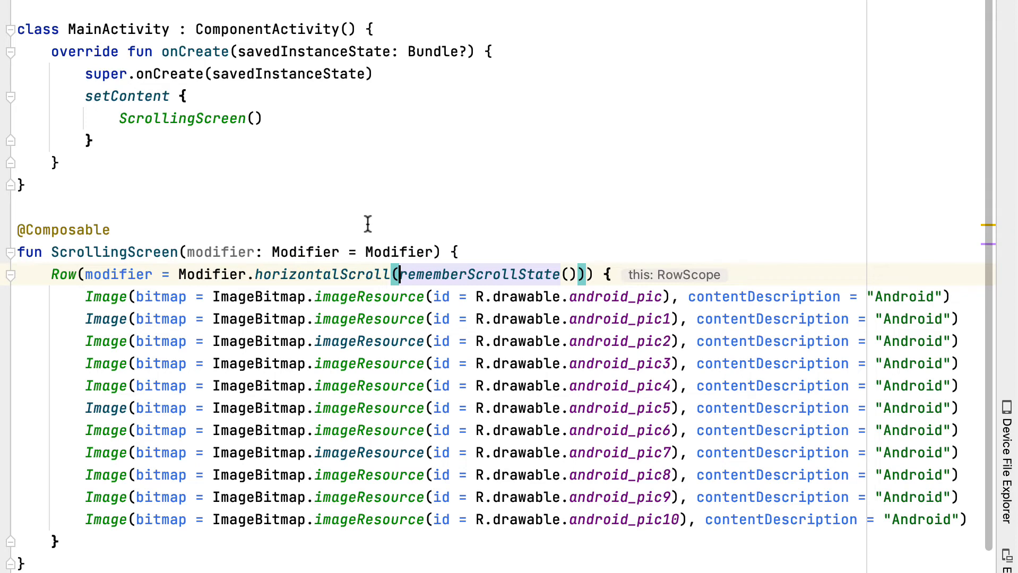
mouse_move(793, 45)
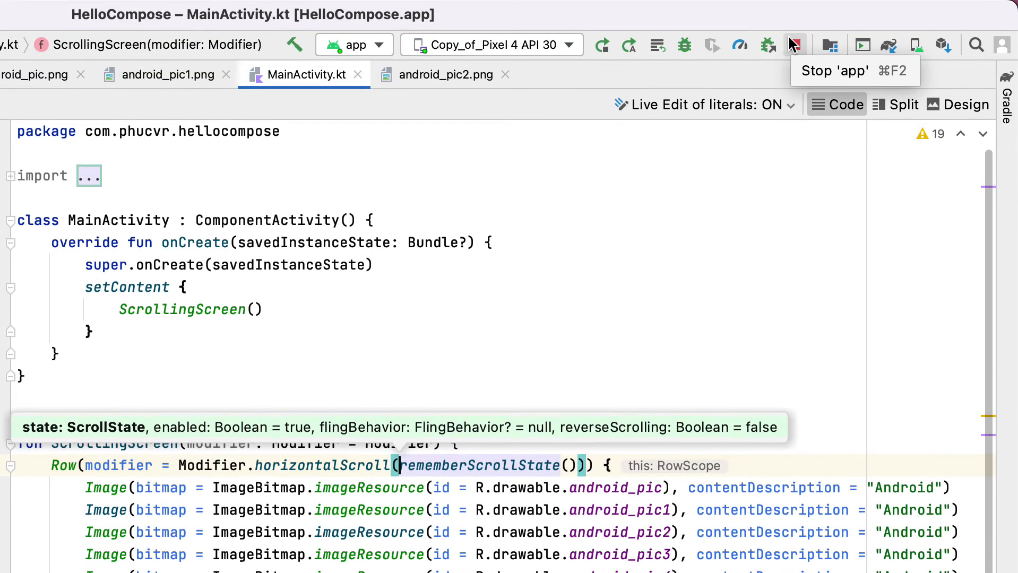
- Rerun the app so the emulator shows the Android images in a sideways-scrolling row
click(795, 45)
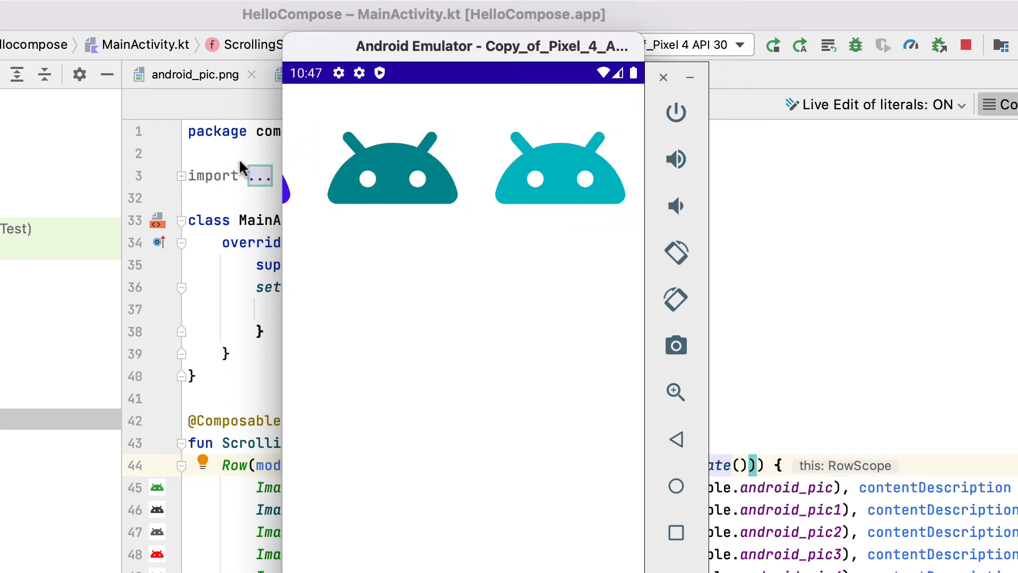
mouse_move(777, 167)
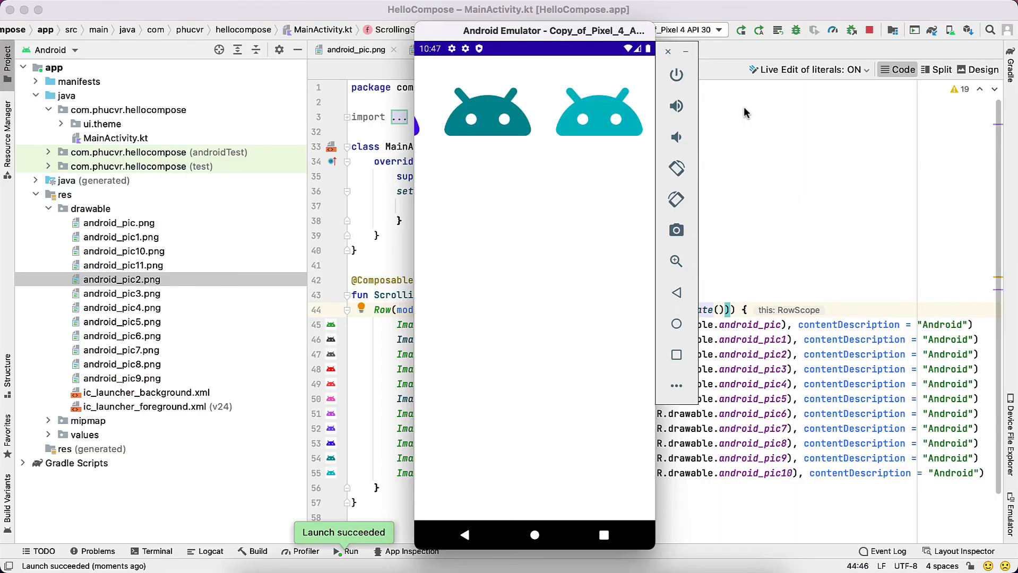
mouse_move(750, 115)
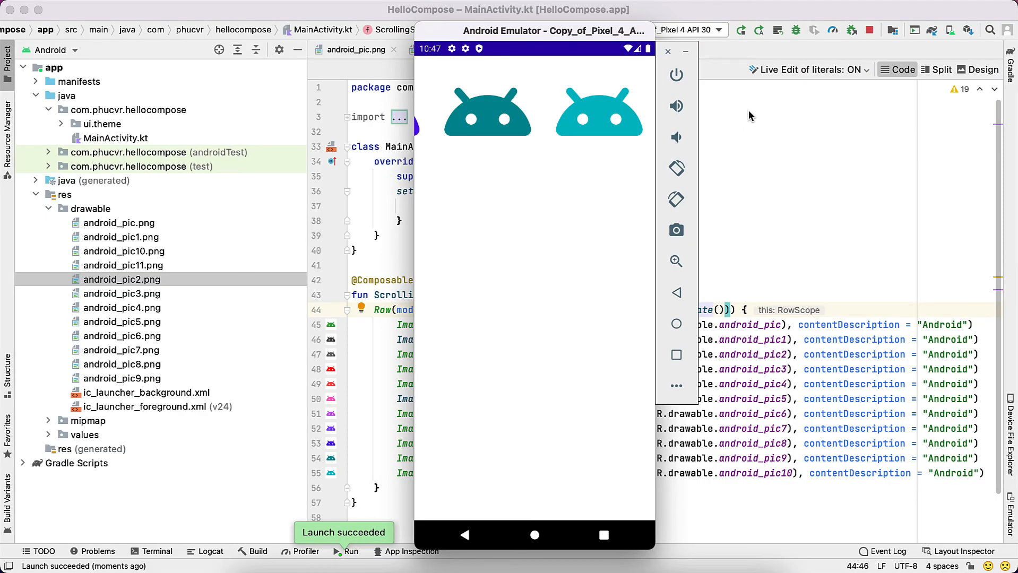
mouse_move(629, 9)
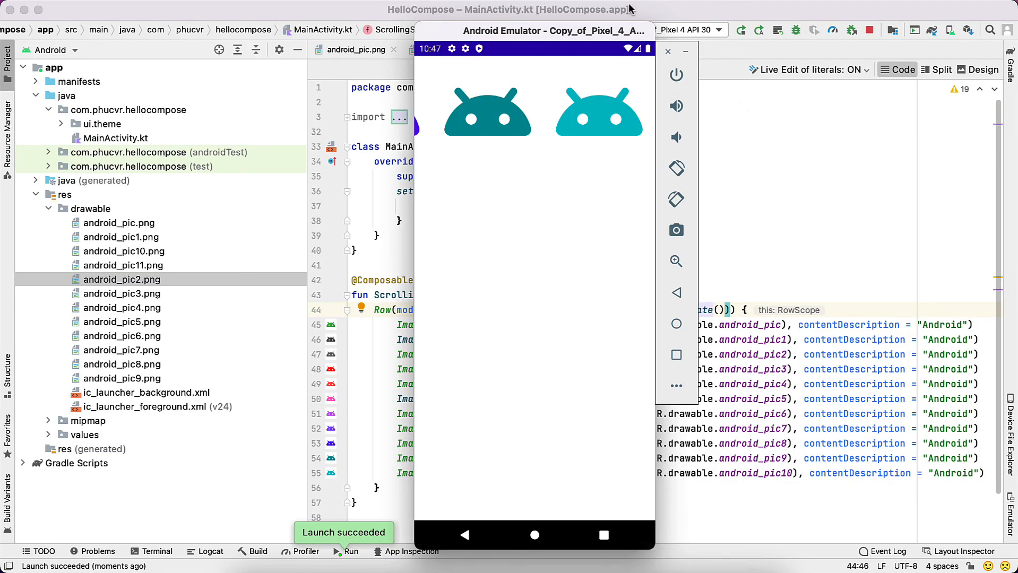